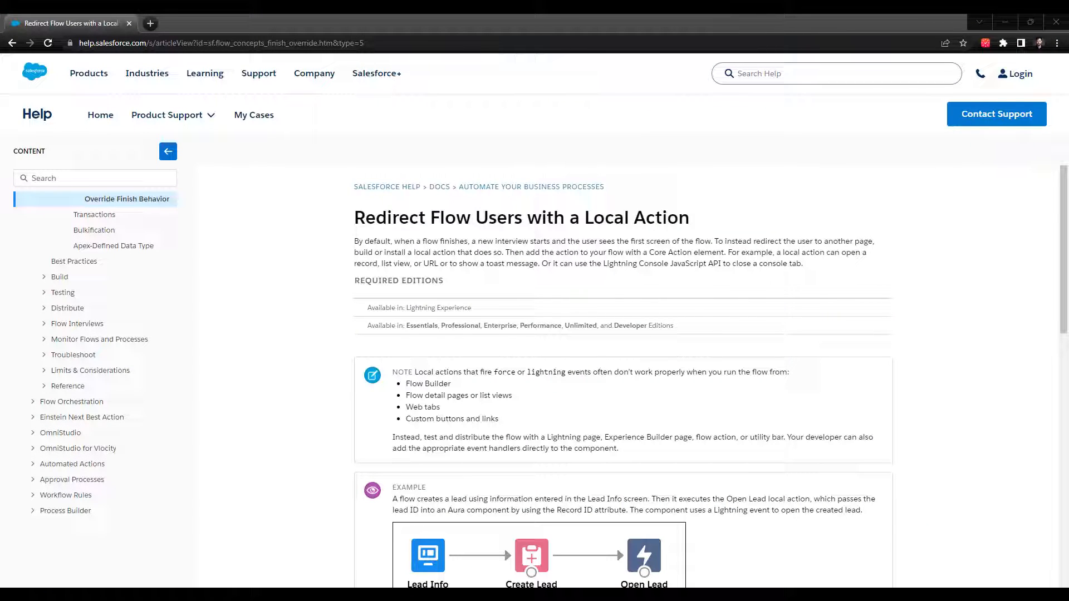
mouse_move(259, 362)
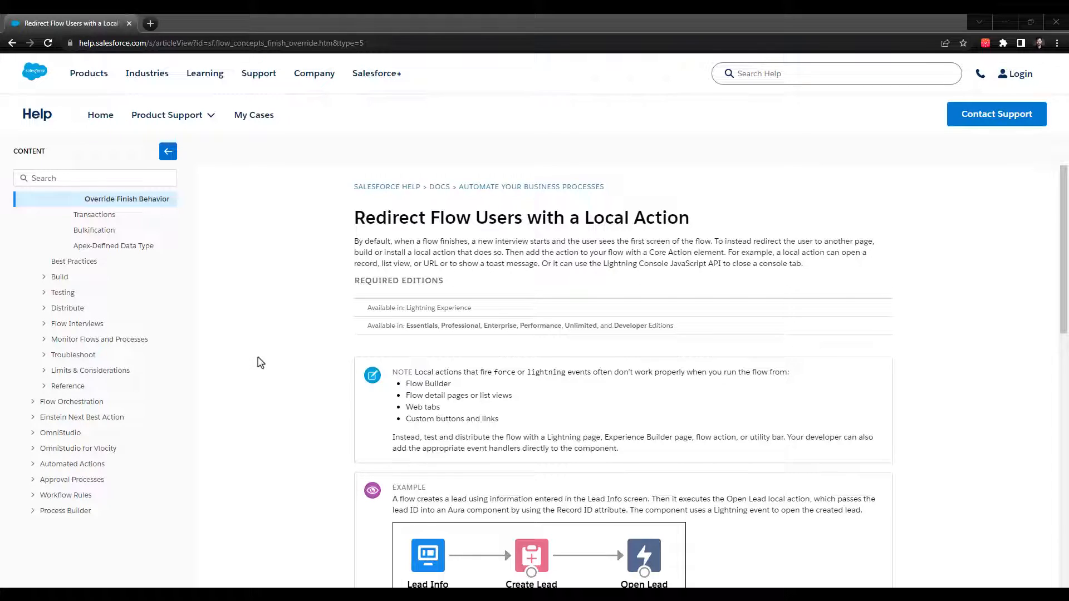
Scroll the help article down to the Open Lead local action example and its navigateToRecord markup
scroll("down", 3)
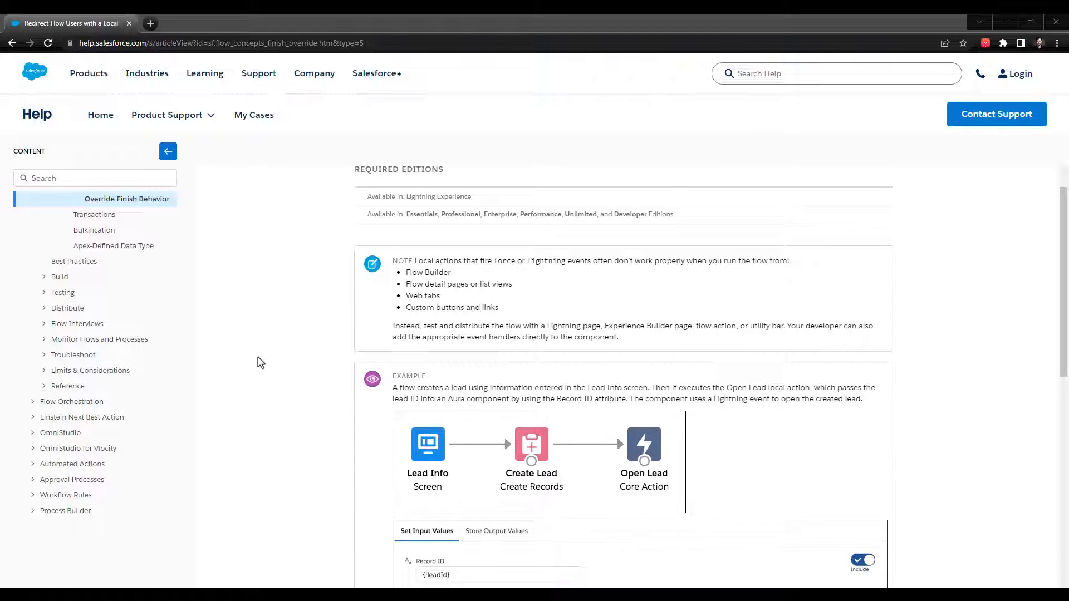
scroll("down", 3)
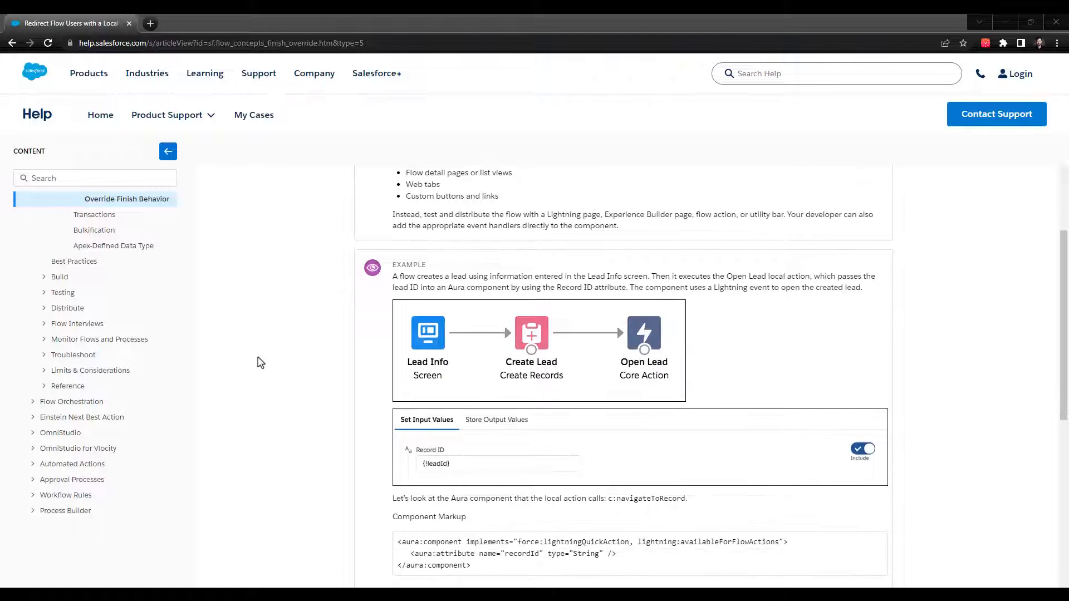
scroll("down", 3)
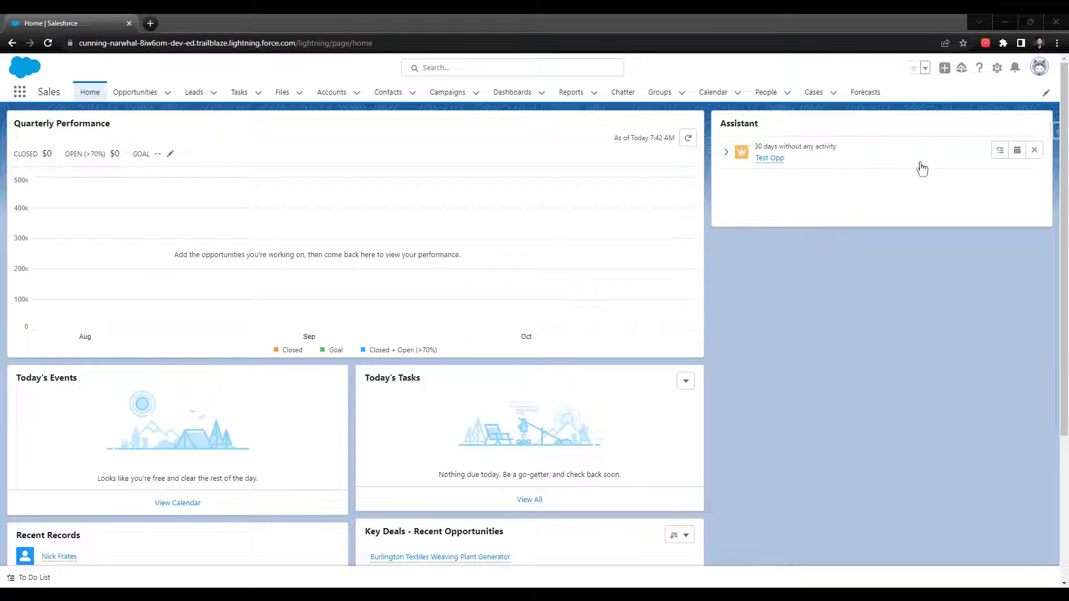
Launch the Developer Console from the gear menu and start a new Lightning Component via File > New
left_click(996, 68)
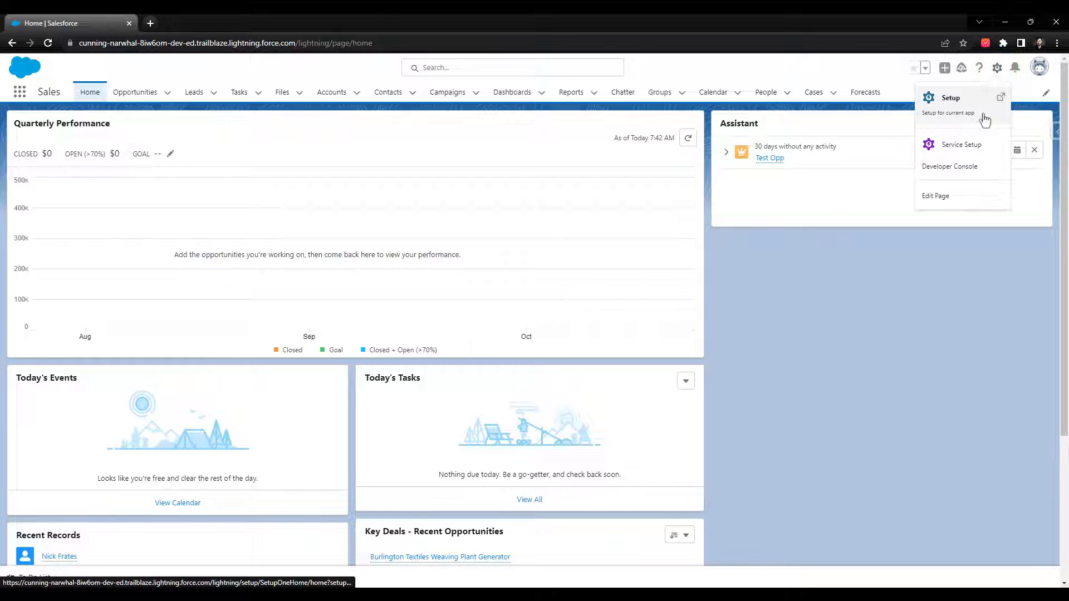
left_click(950, 166)
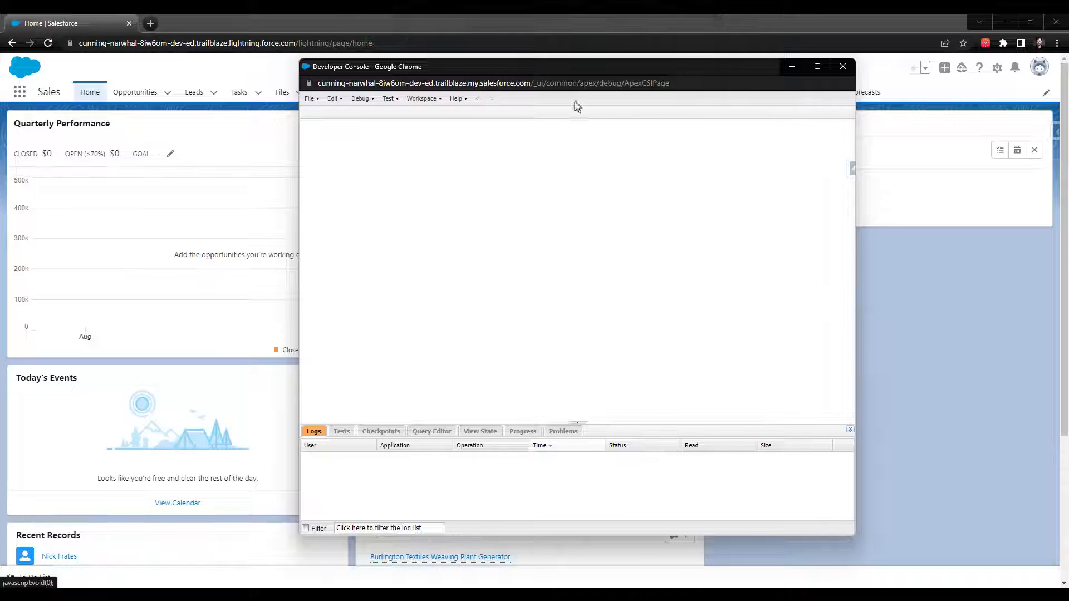
left_click(309, 98)
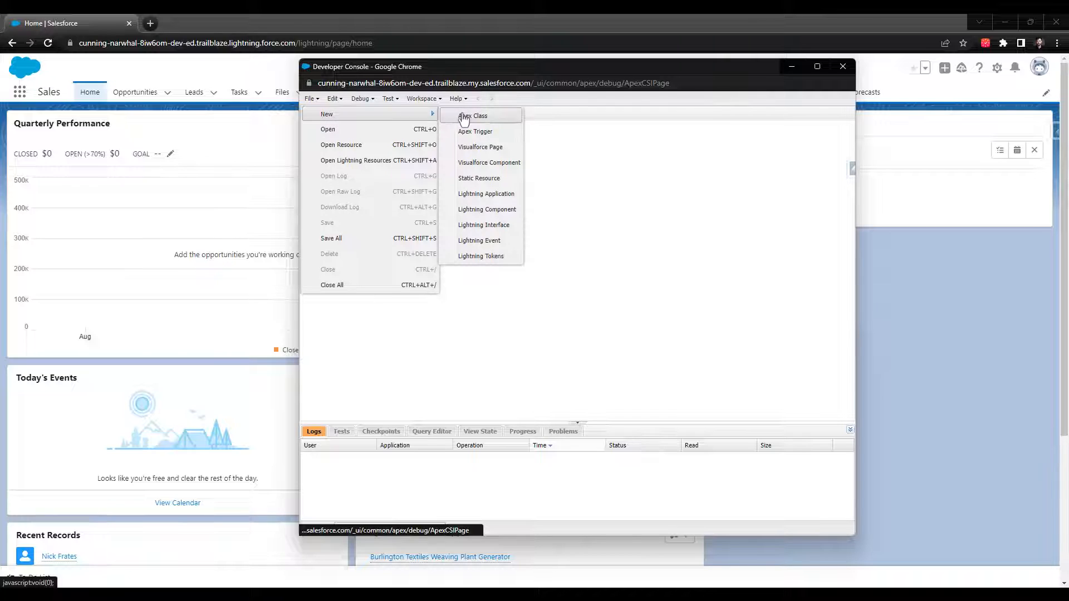
left_click(486, 209)
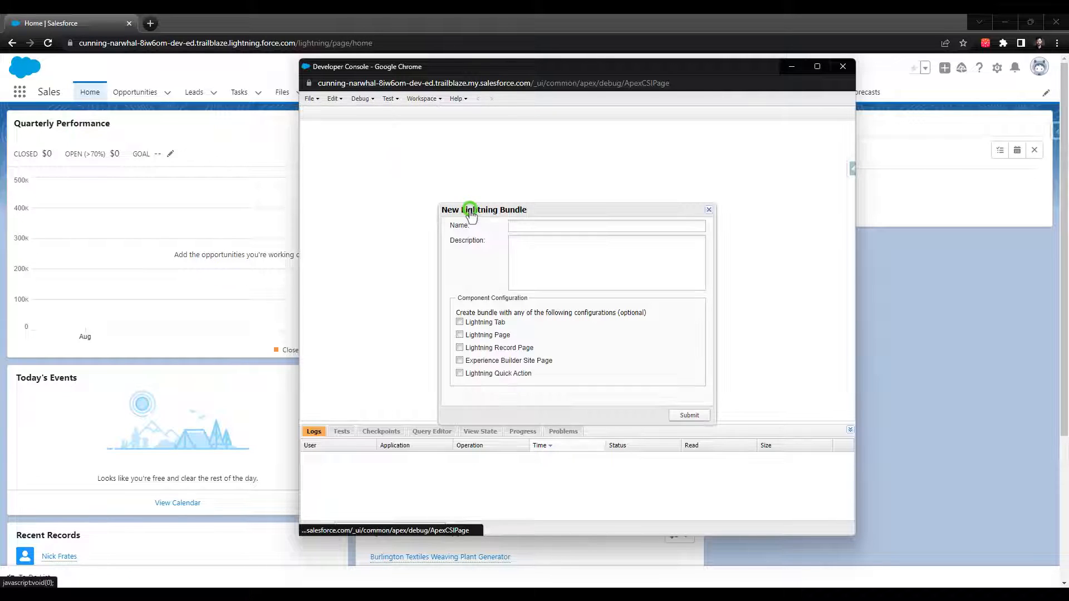
Name the new Lightning bundle navigateToRecord and submit it
type("na")
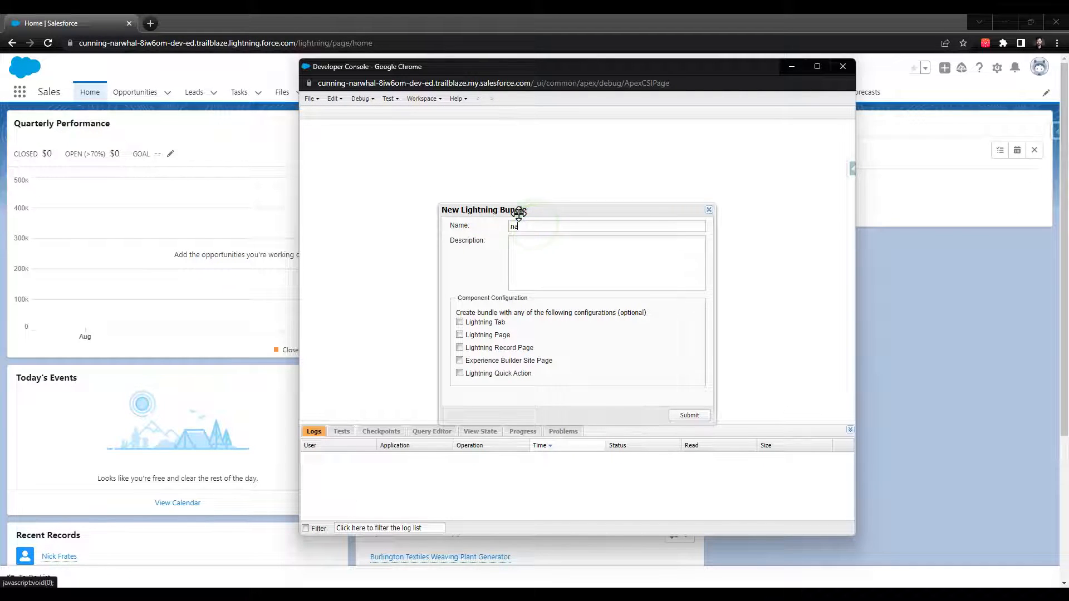
type("navigateToRecord")
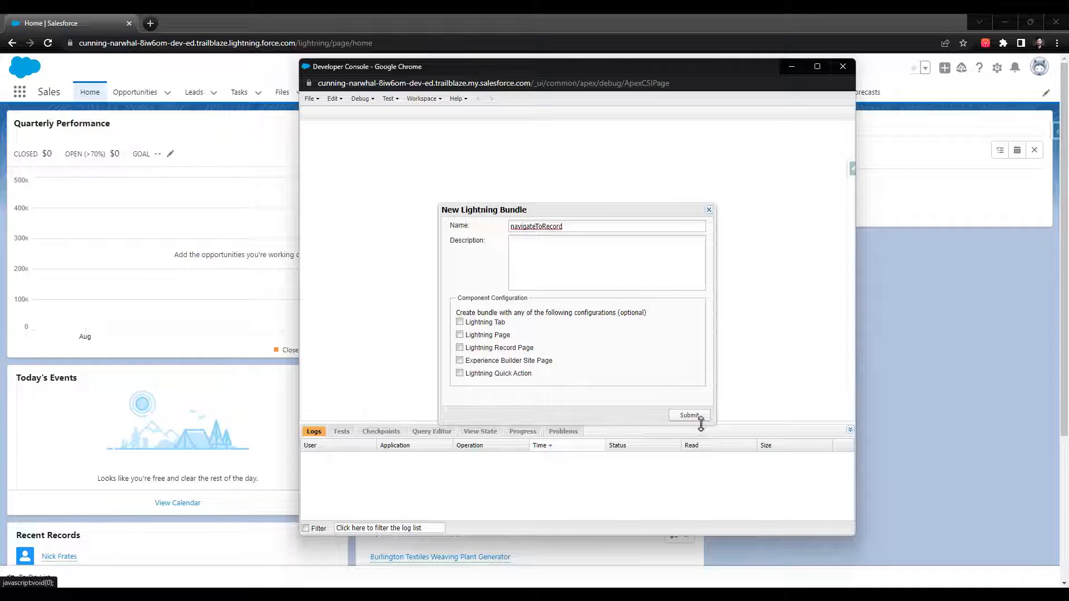
left_click(688, 416)
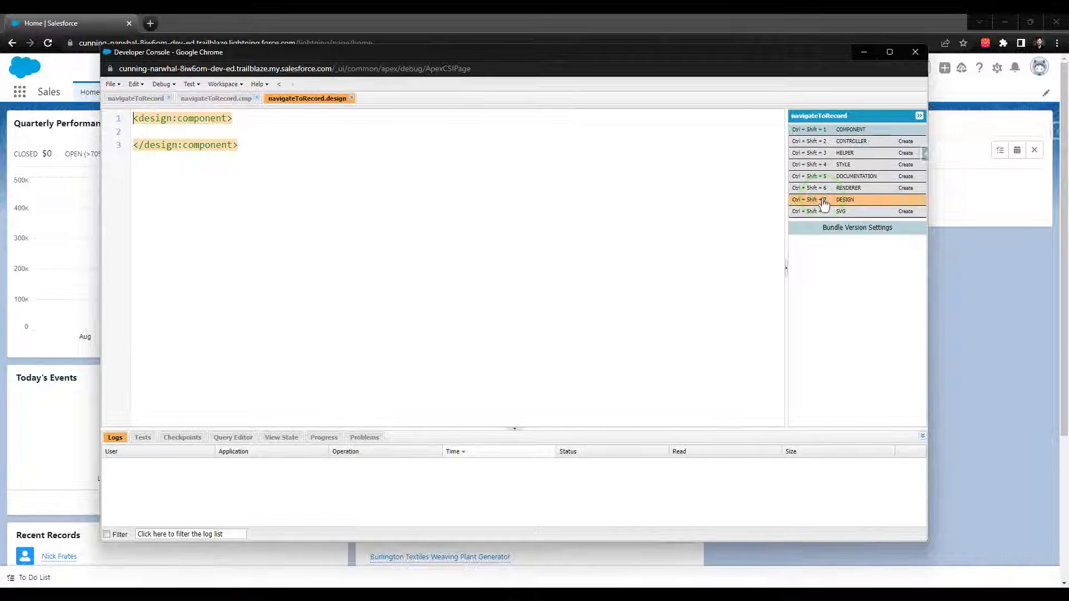
Add a design:attribute named recordId labelled Record ID to the design file
left_click(844, 199)
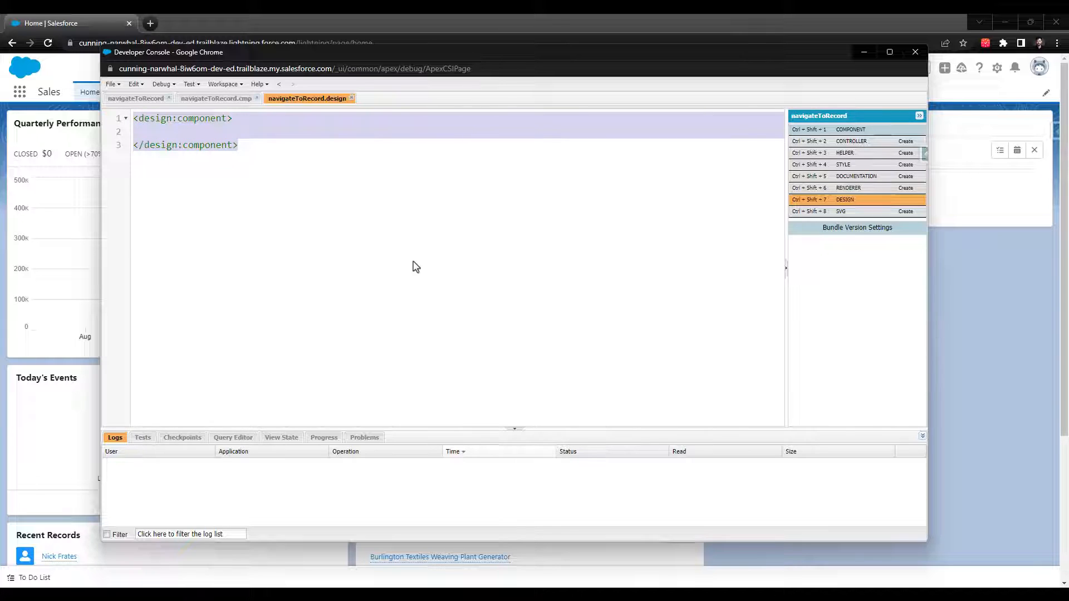
type("<design:attribute name=\"recordId\" label=\"Record ID\" />")
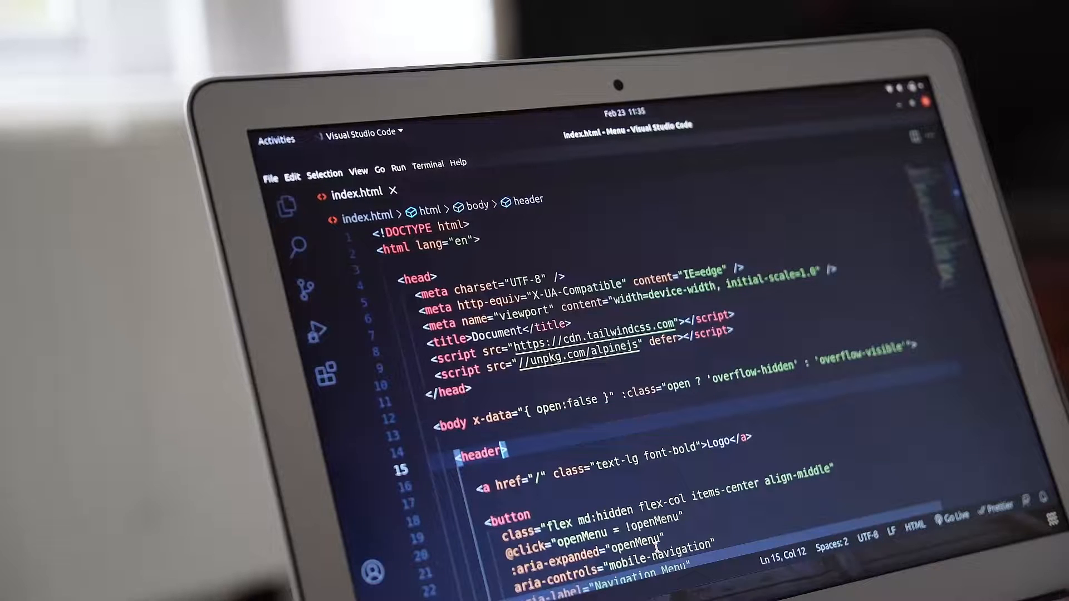
Enter class="fle" markup while heading to the Screen - Create New Case flow
type("class=\"fle\"")
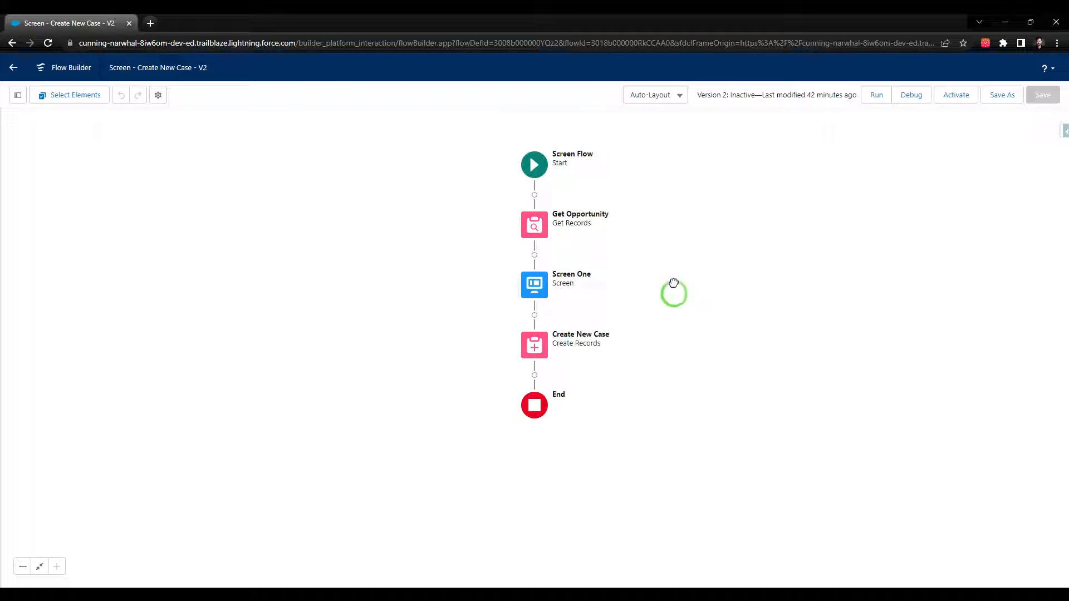
Add an Action element after Create New Case and filter the action list by type
scroll("down", 3)
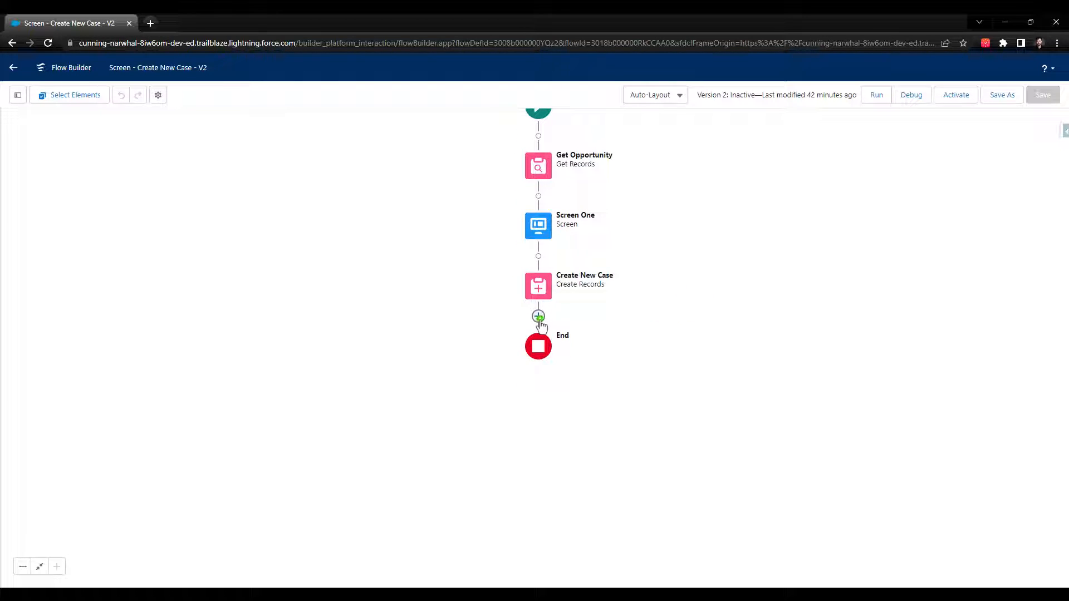
left_click(537, 316)
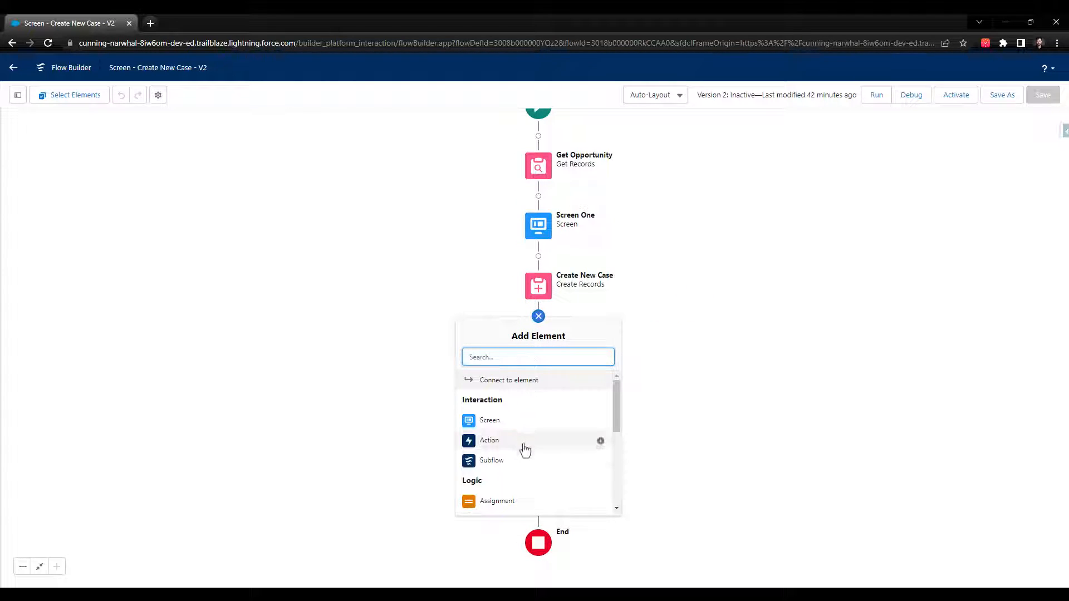
left_click(489, 441)
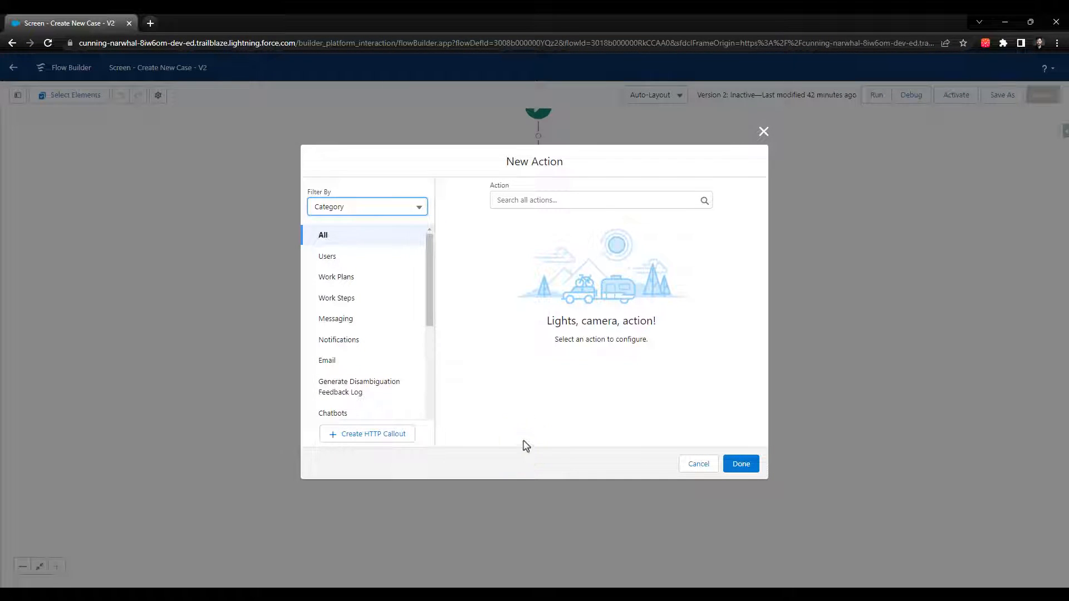
left_click(366, 207)
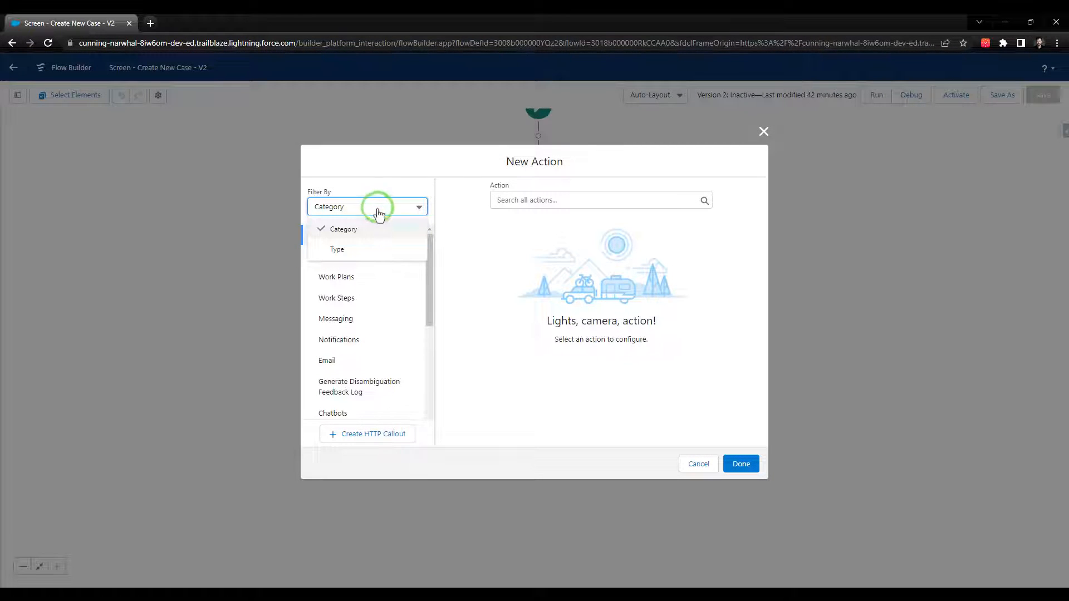
left_click(336, 248)
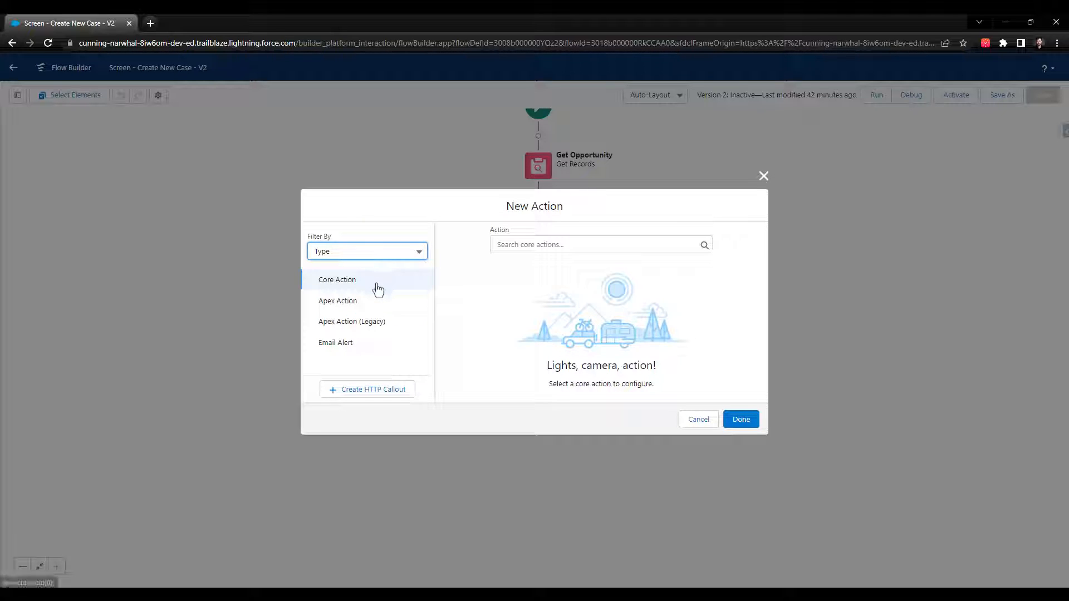
Search the core actions for 'navi' and choose navigateToRecord
left_click(599, 244)
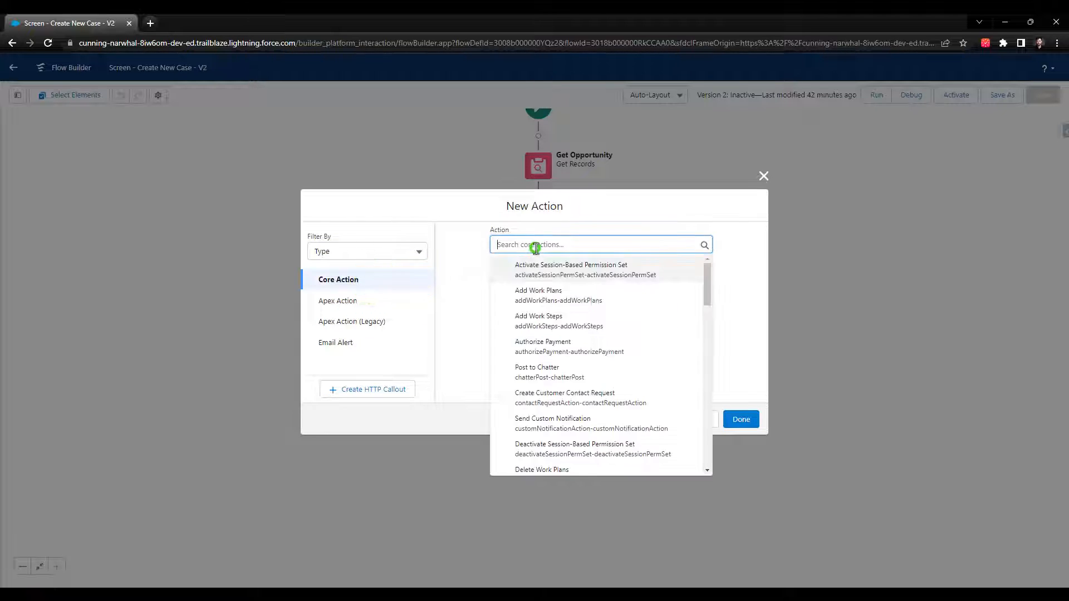
type("navi")
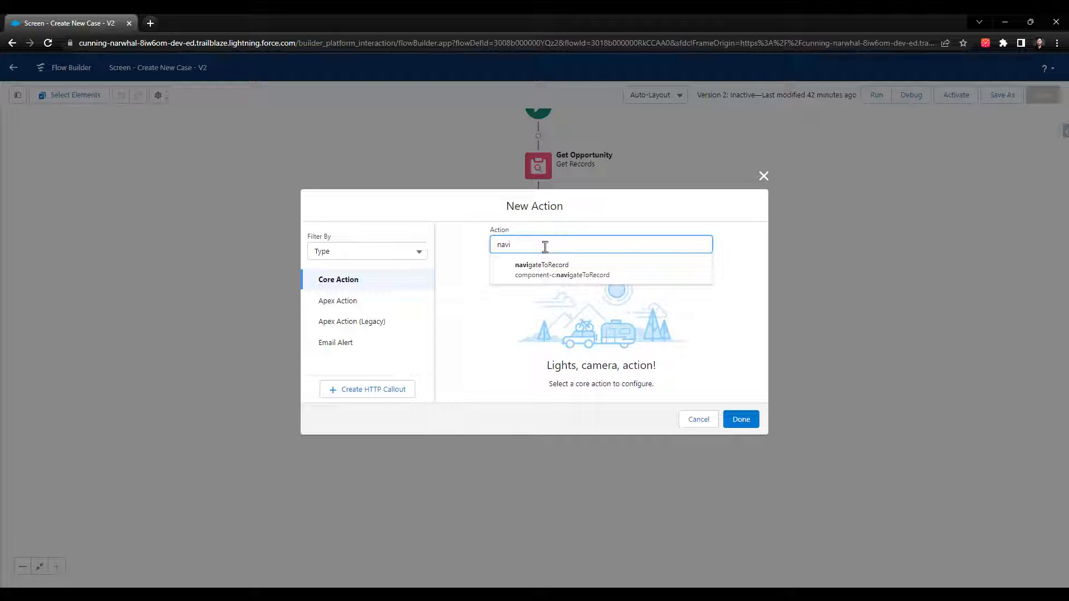
left_click(541, 269)
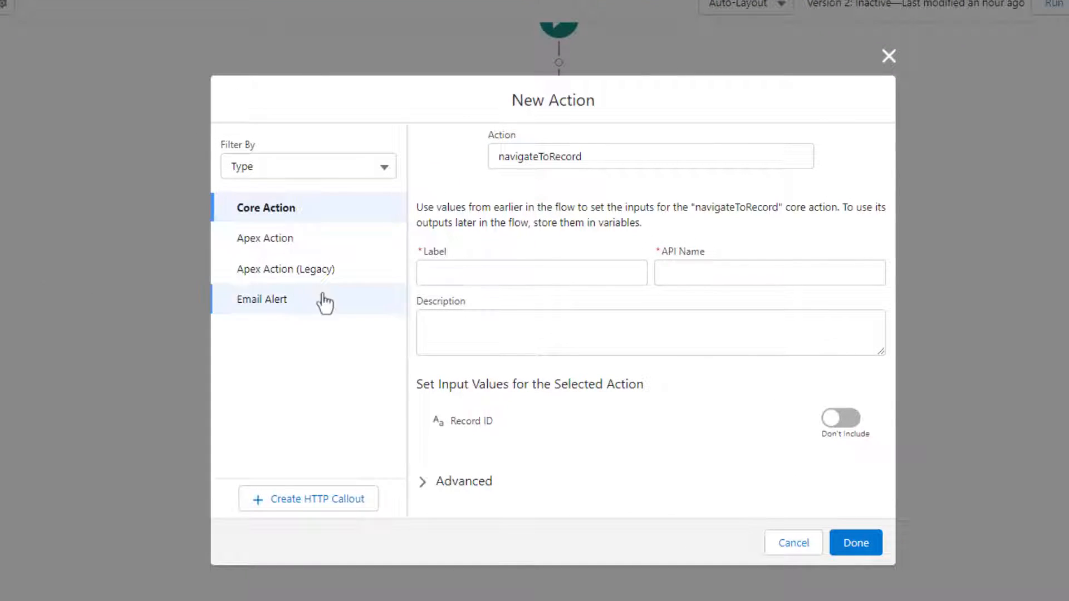
Label the action Navigate to Record and set its Record ID to the CaseId from Create_New_Case
type("nav")
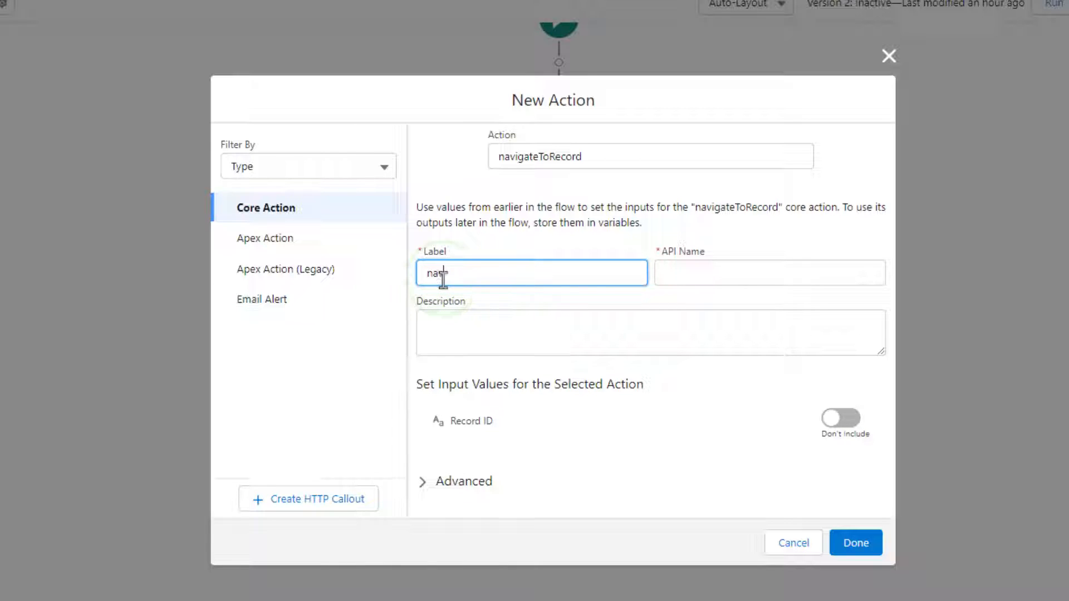
type("navigate to Record")
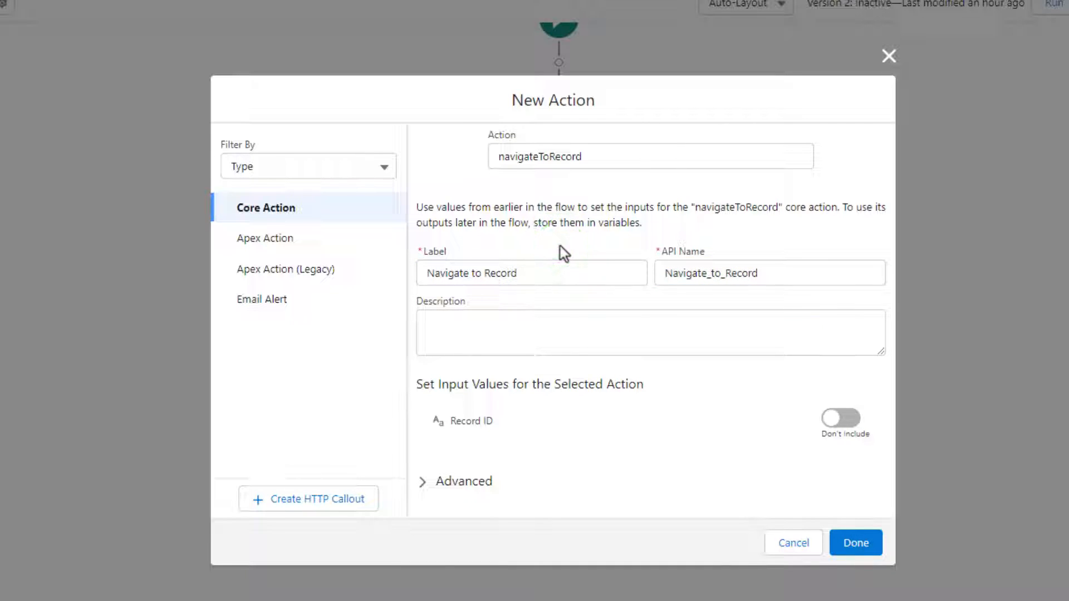
left_click(841, 417)
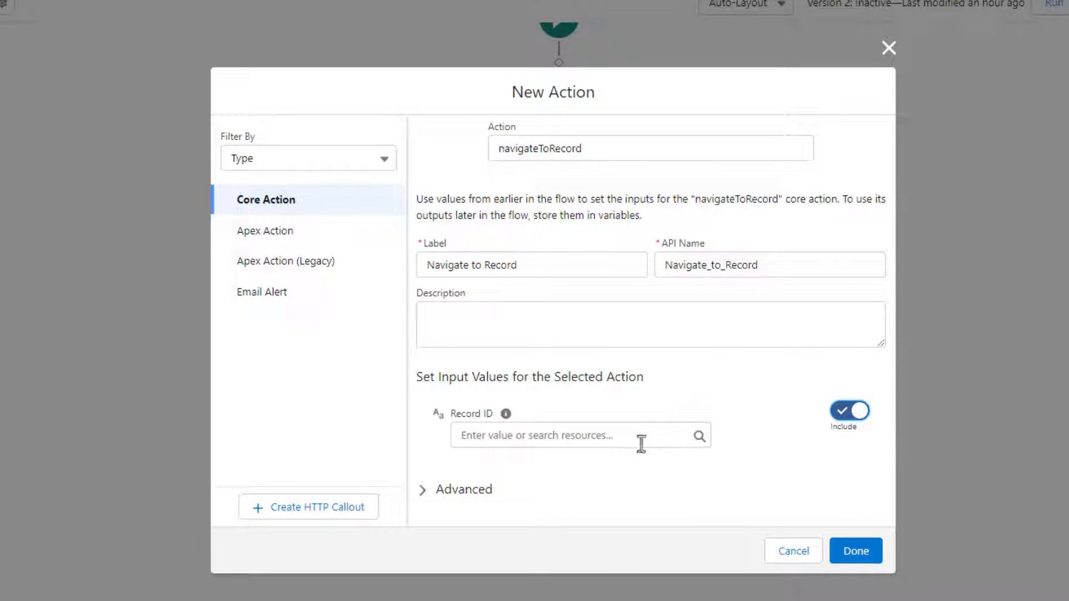
left_click(572, 436)
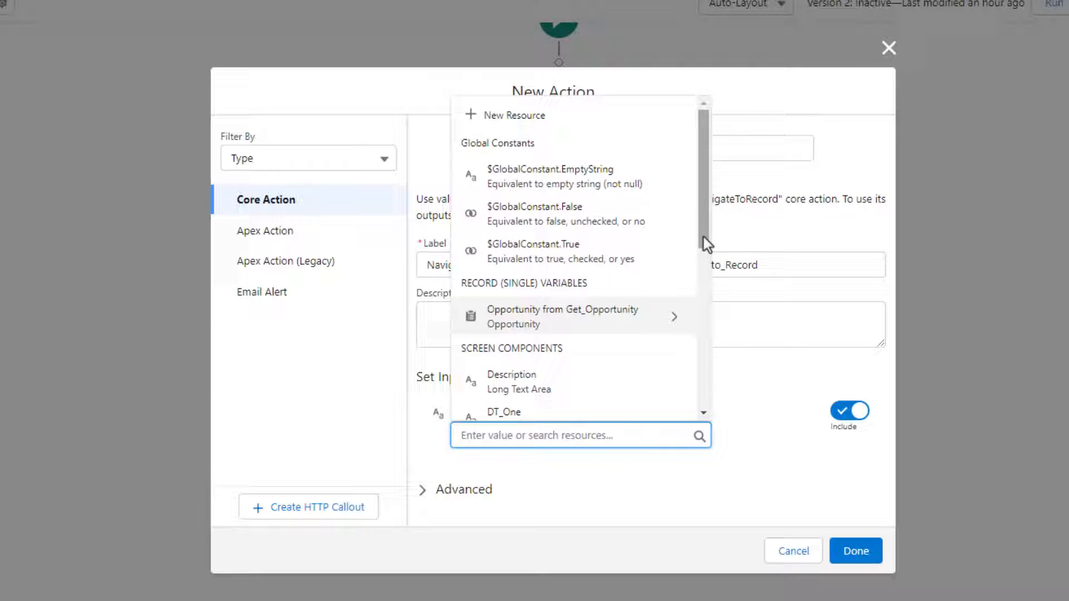
scroll("down", 3)
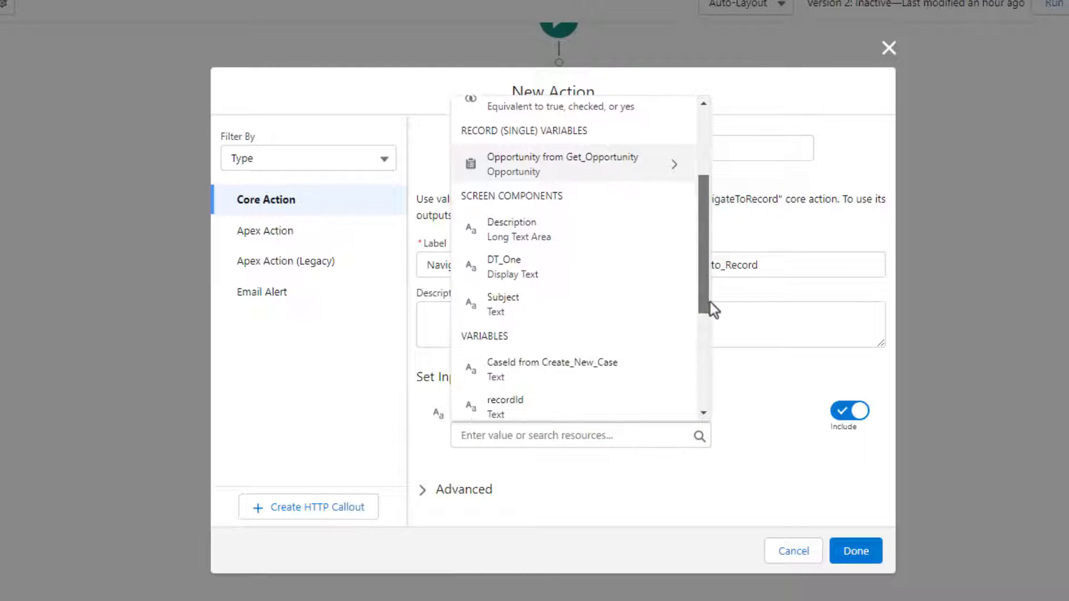
left_click(579, 435)
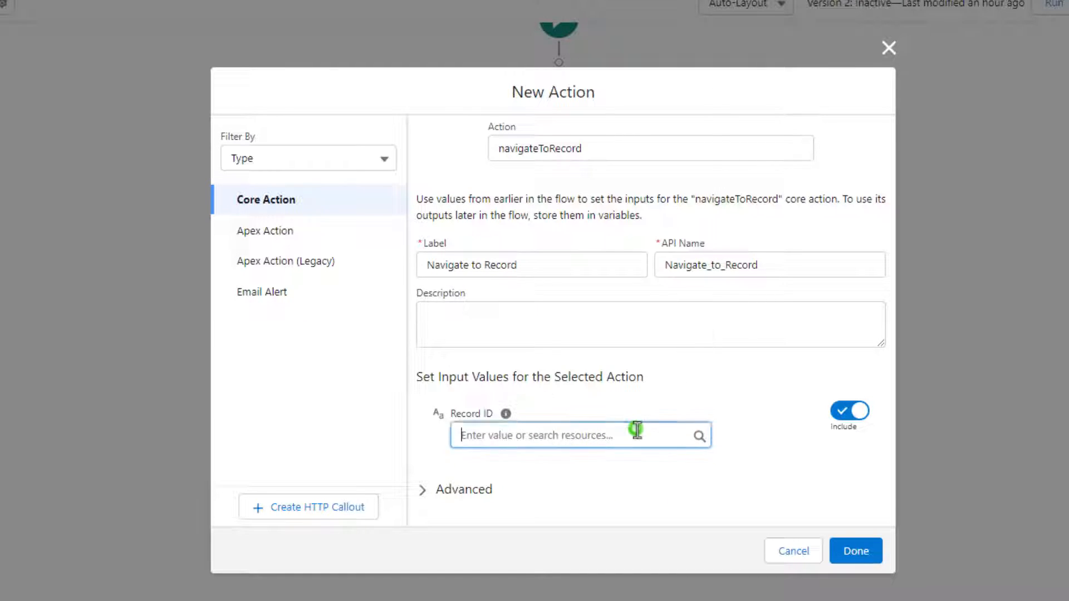
left_click(575, 435)
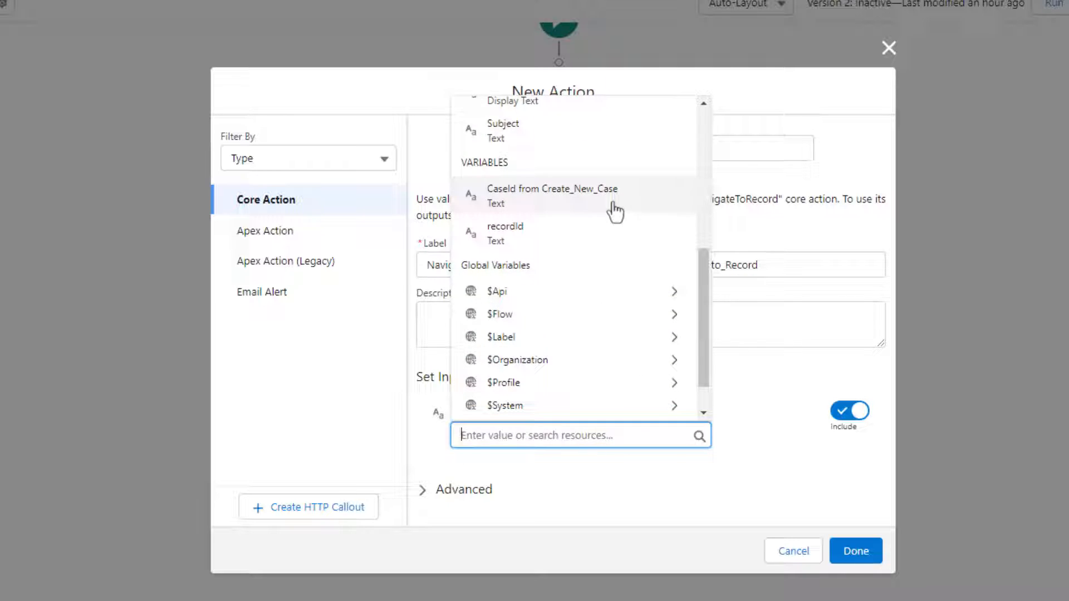
left_click(552, 196)
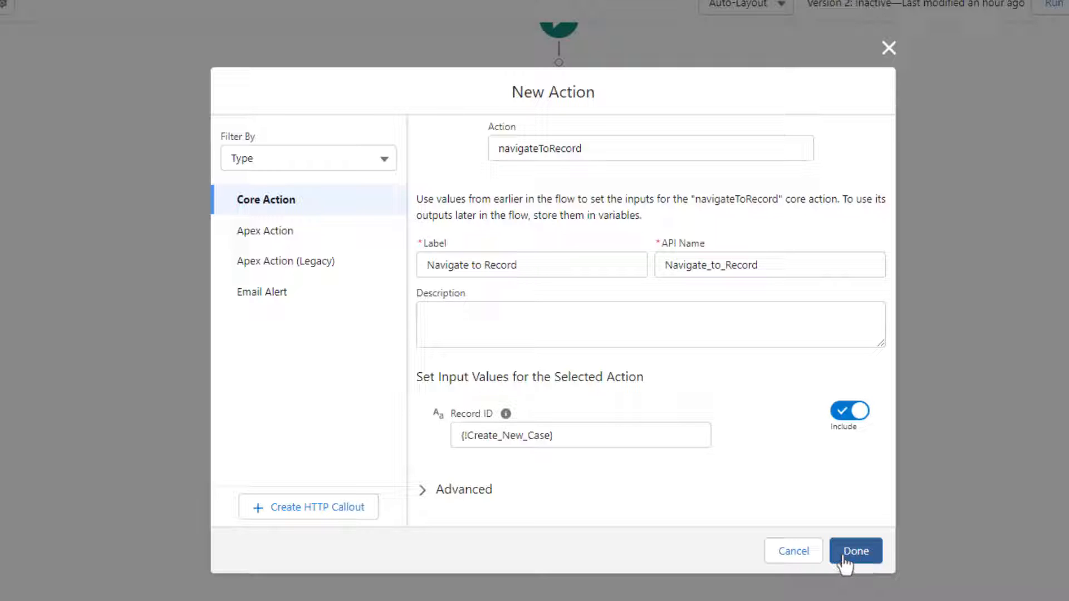
Finish the action with Done and save the updated flow
left_click(855, 551)
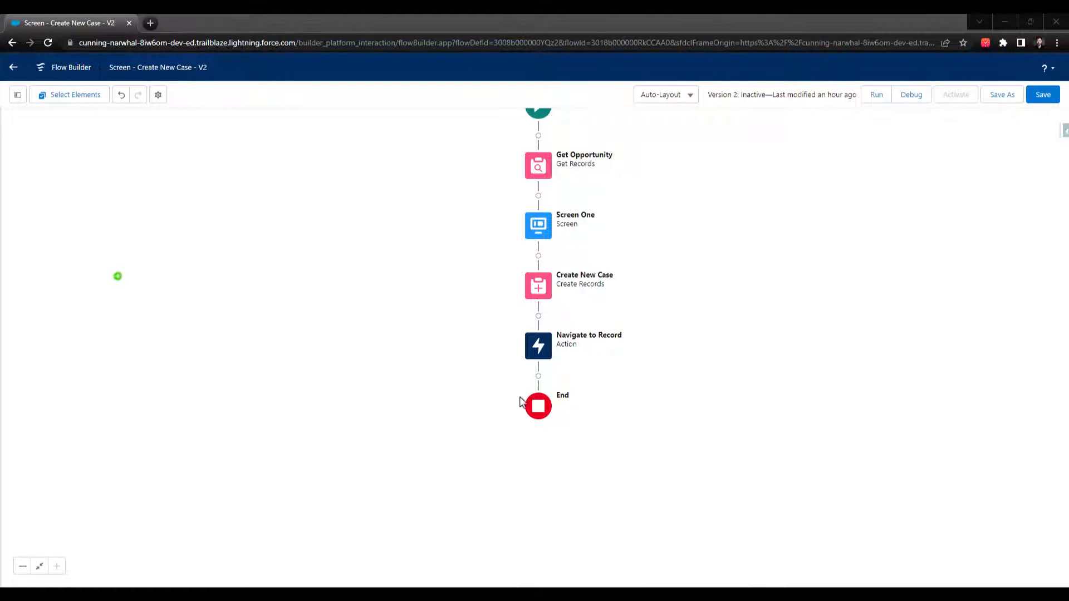
left_click(1042, 94)
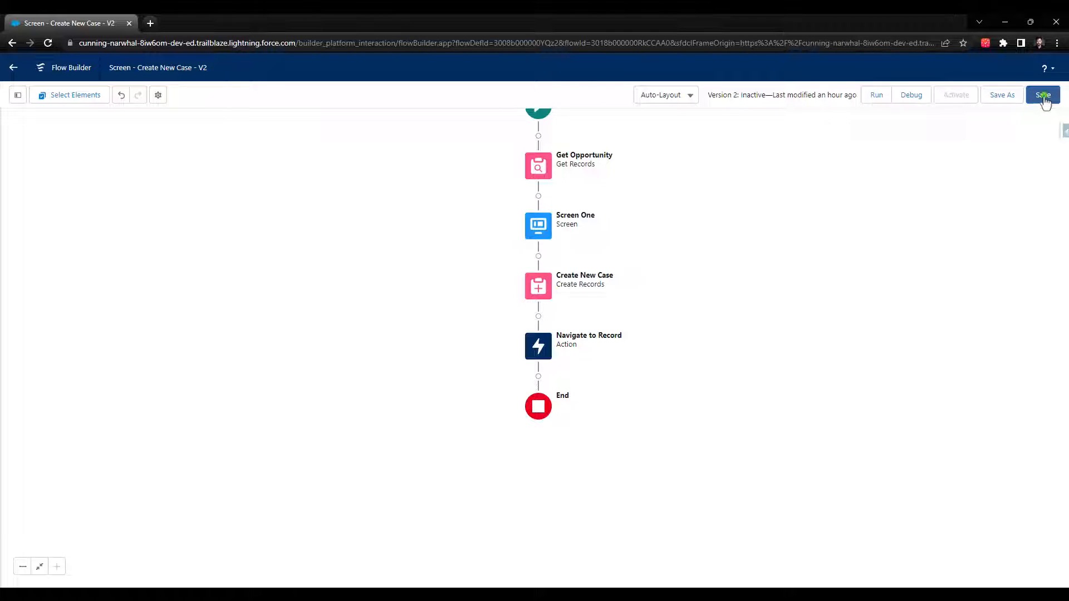
left_click(1042, 94)
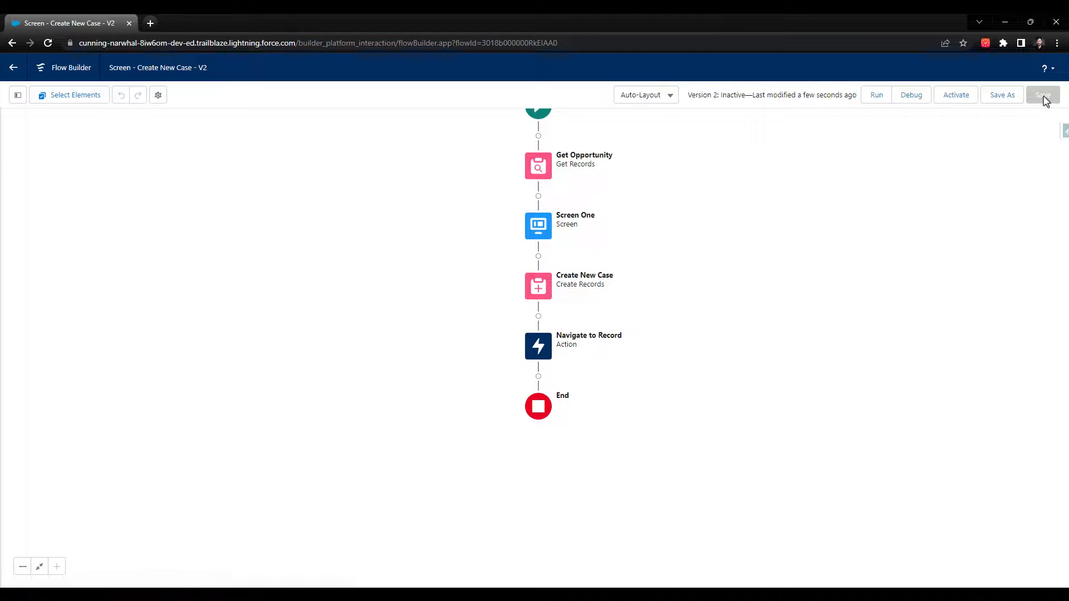
left_click(956, 94)
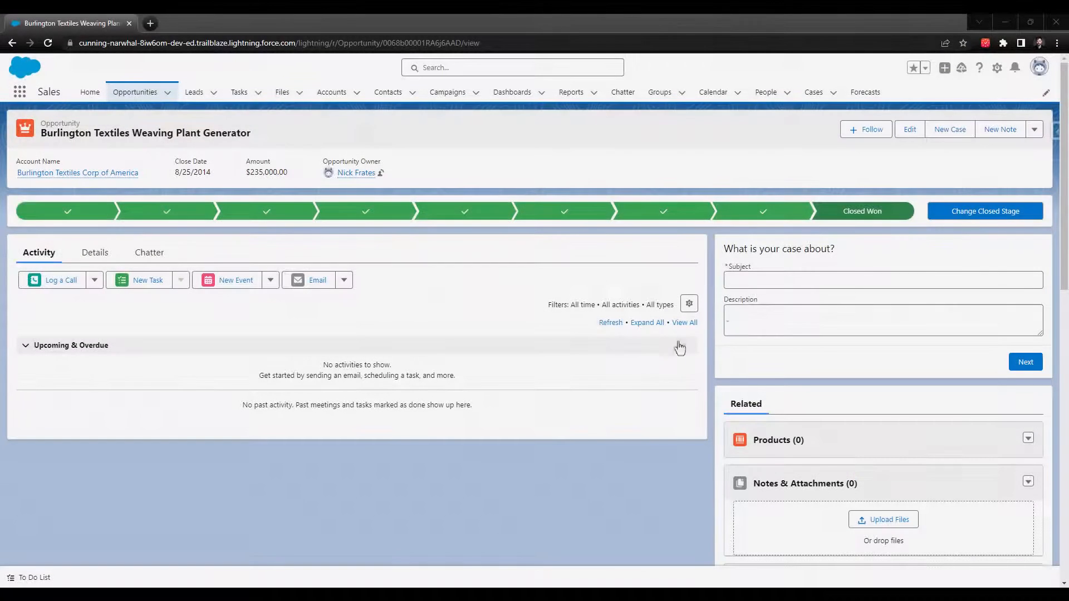
Enter subject Our First Case and description Testing the Navigation on the case screen
type("Our First Case")
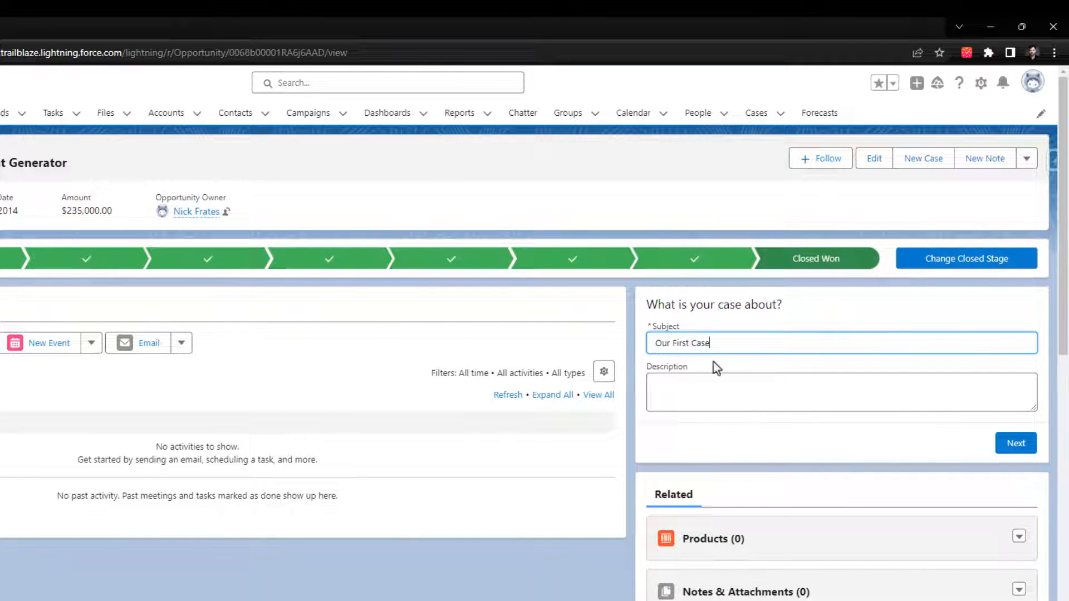
type("Testing t")
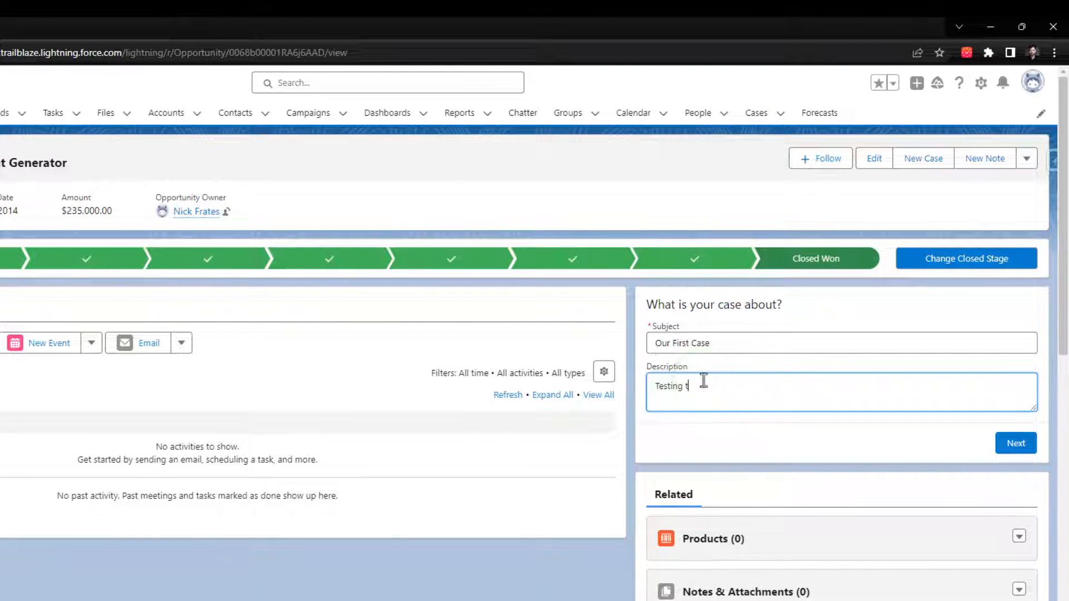
type("he Navigation")
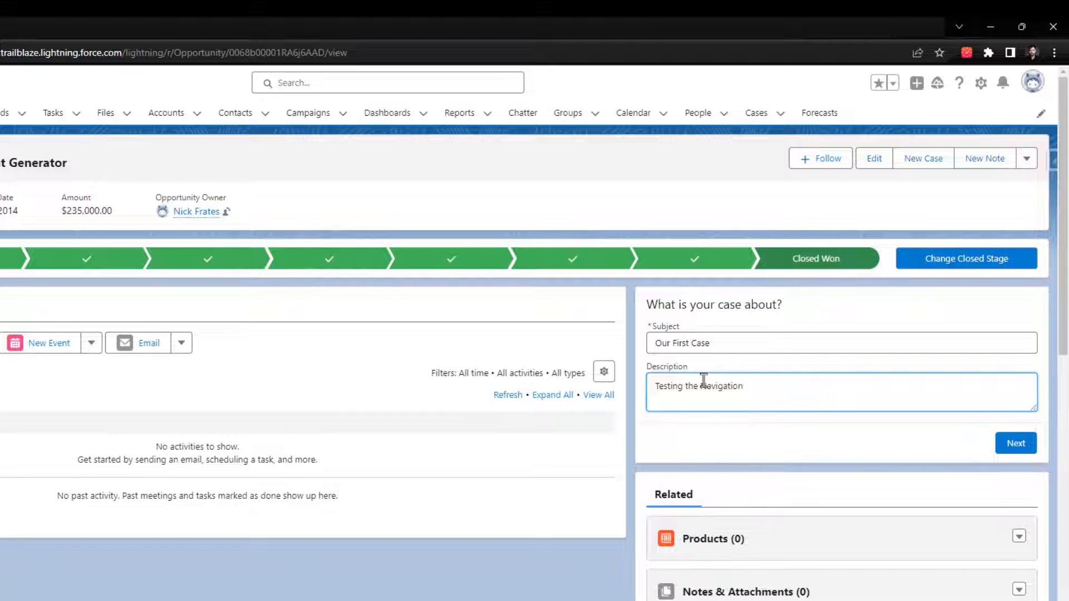